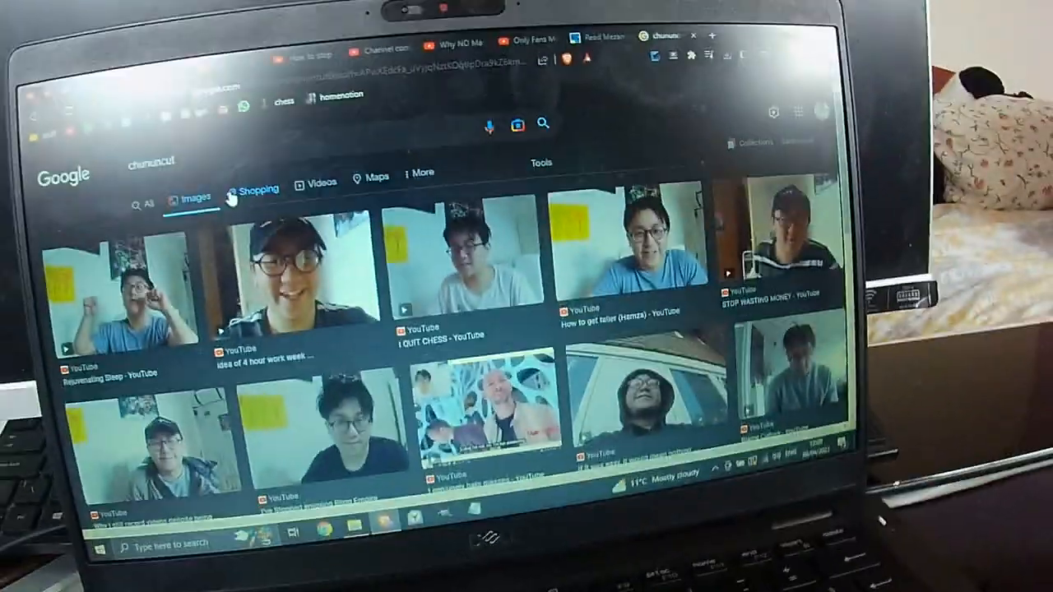
scroll(down, 3)
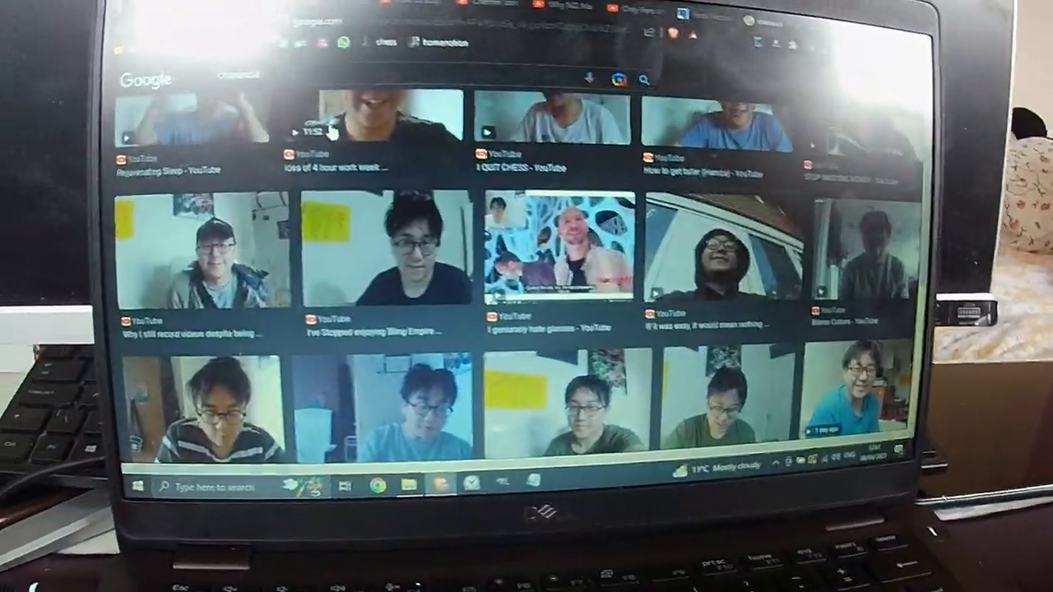